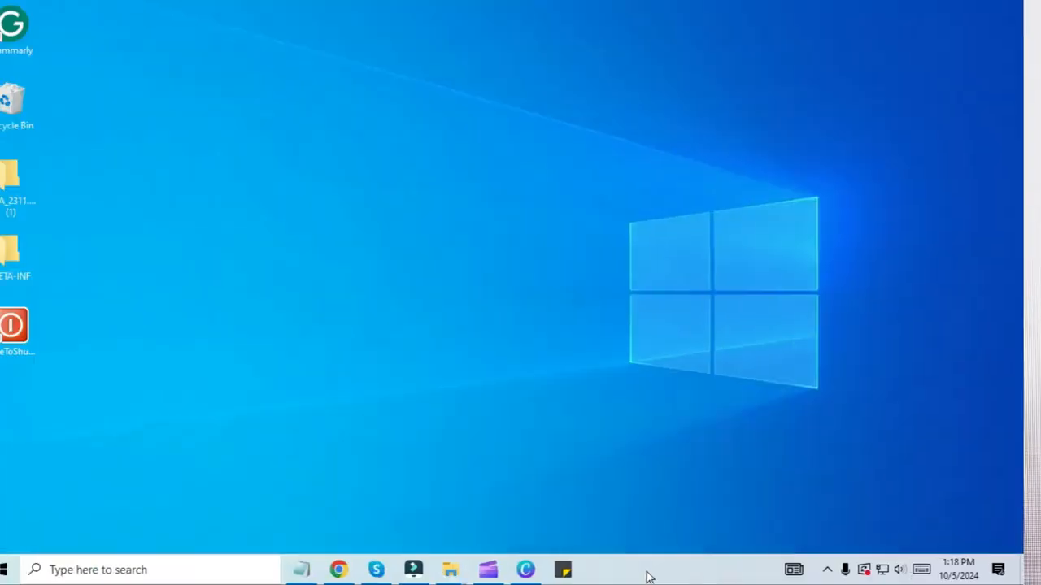
Step: Launch Chrome and search the web for 'google account recovery'
left_click(338, 569)
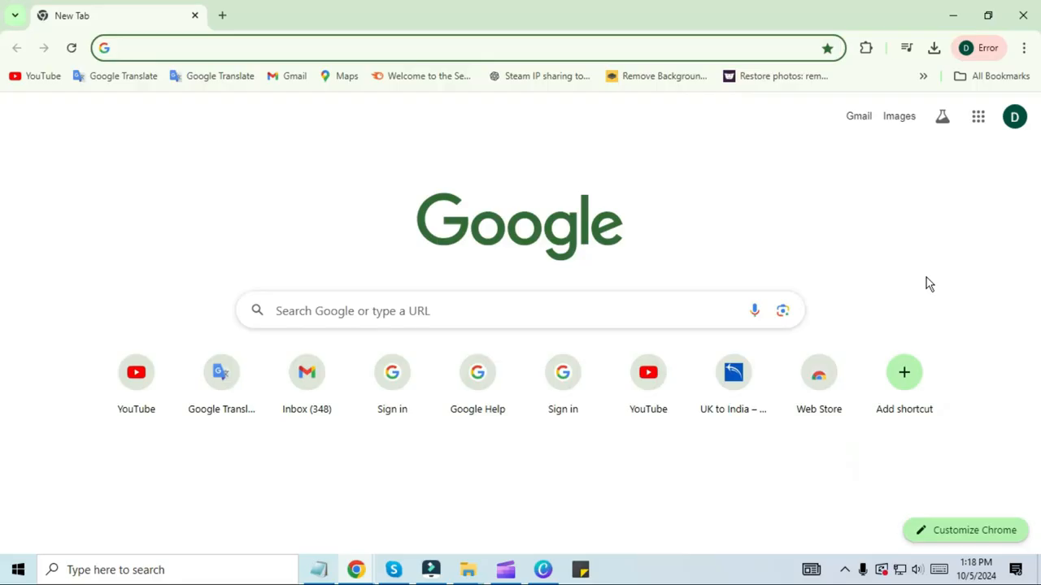
left_click(520, 310)
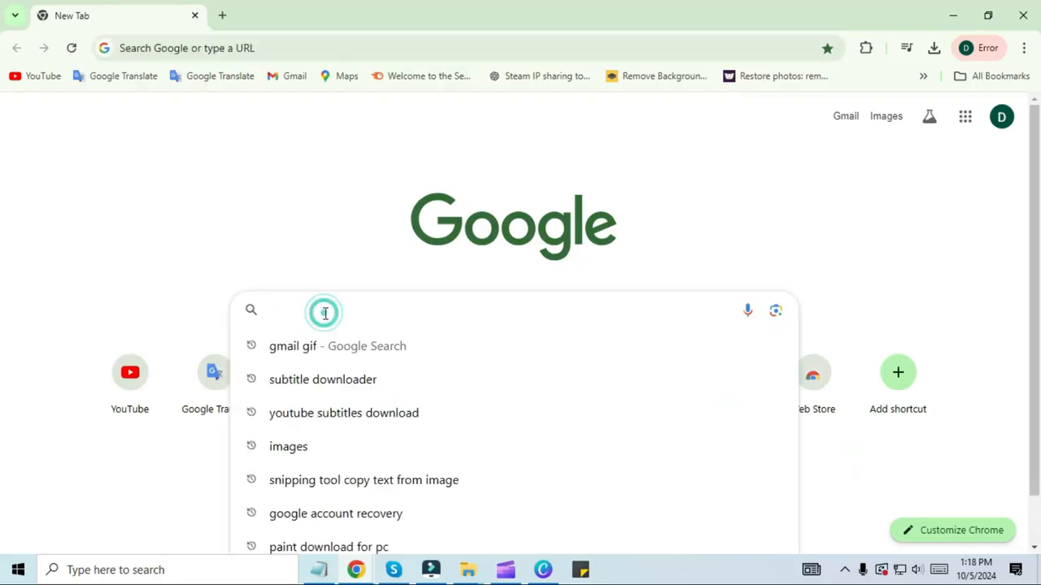
type("google")
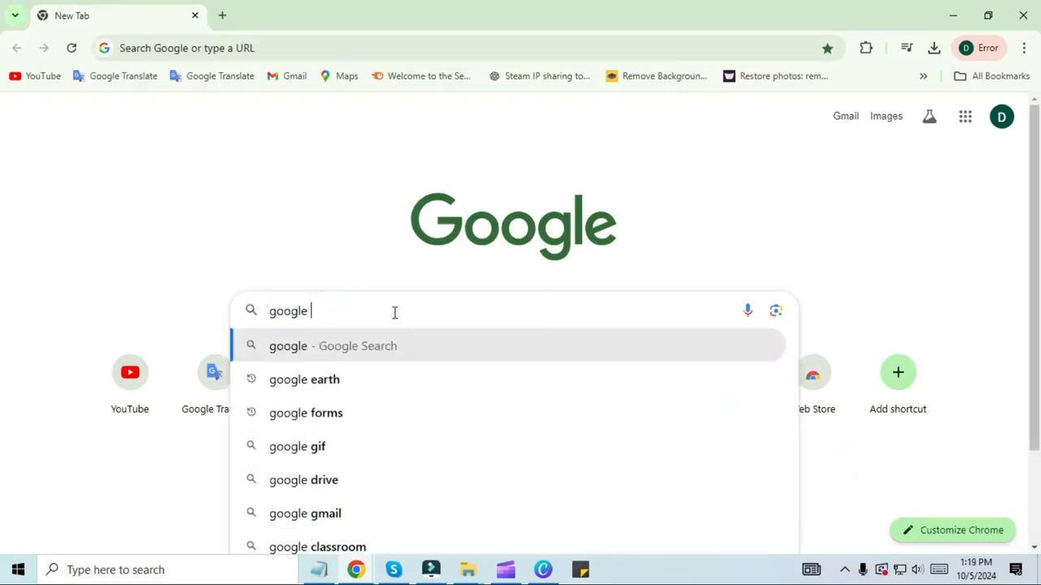
type("account recovery")
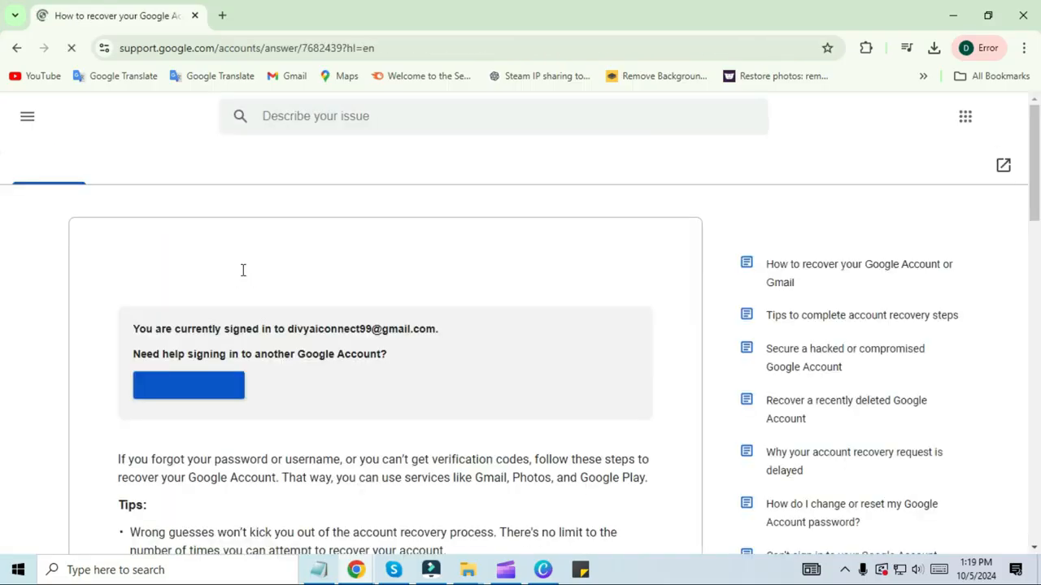
Step: Start the sign-in troubleshooter and choose the 'You forgot your password' issue
scroll("down", 3)
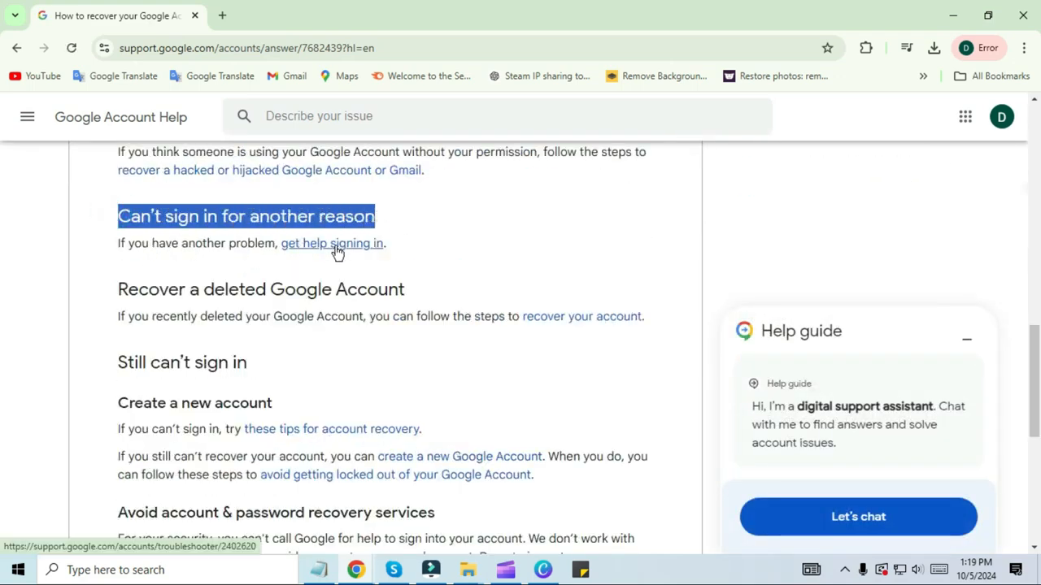
left_click(332, 244)
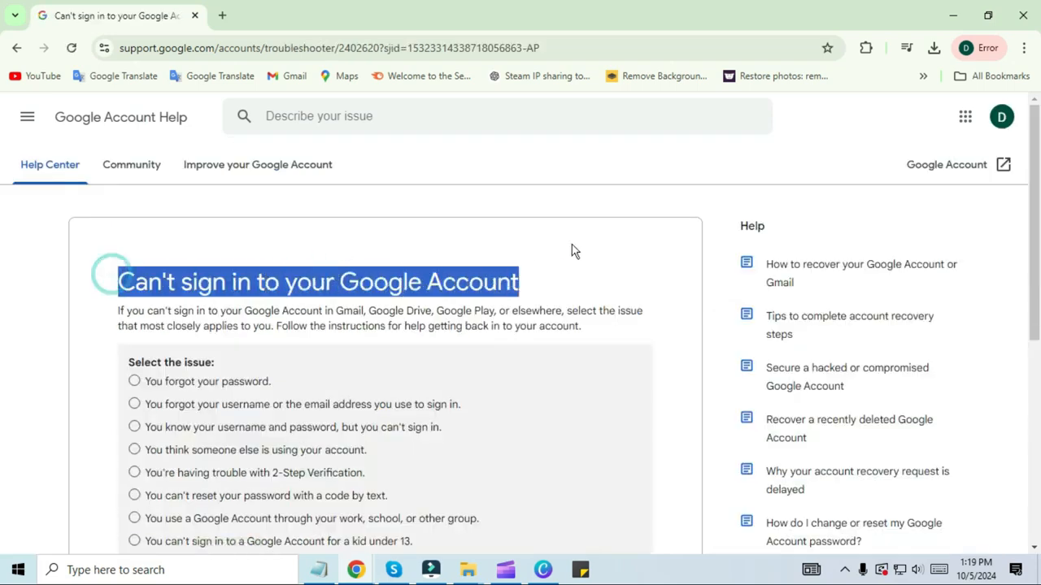
scroll("down", 3)
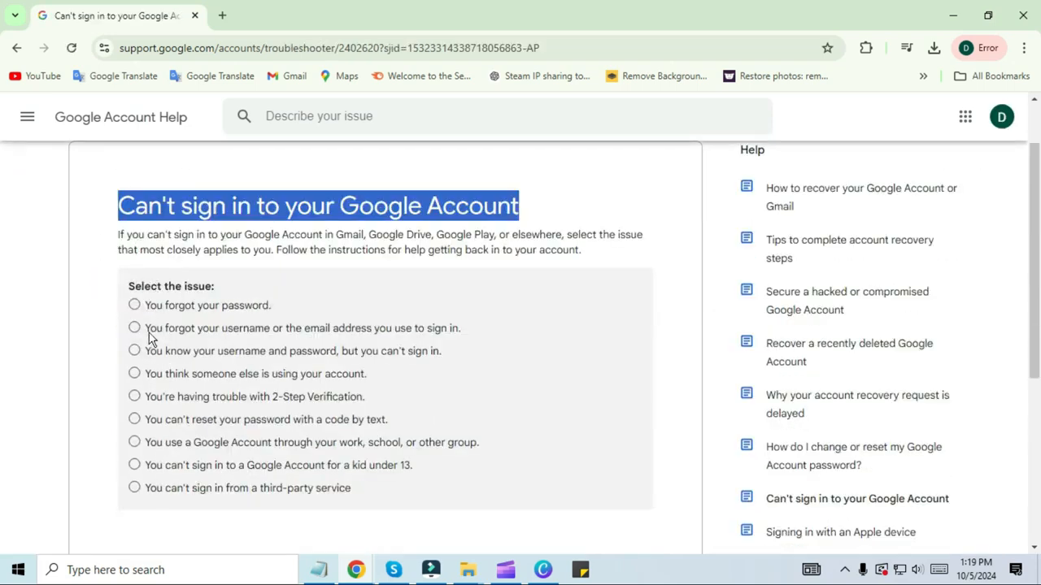
left_click(133, 306)
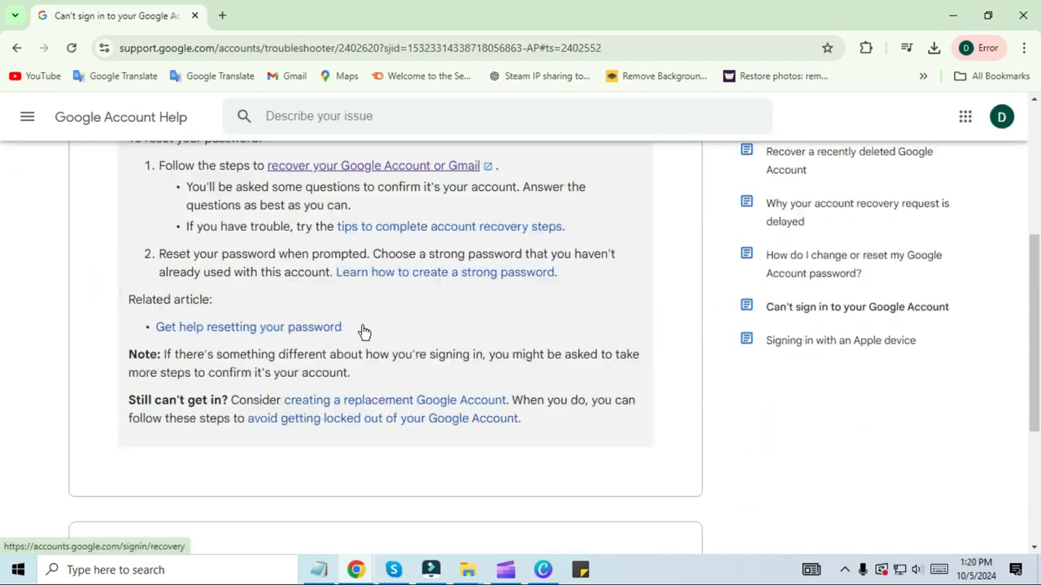
scroll("up", 3)
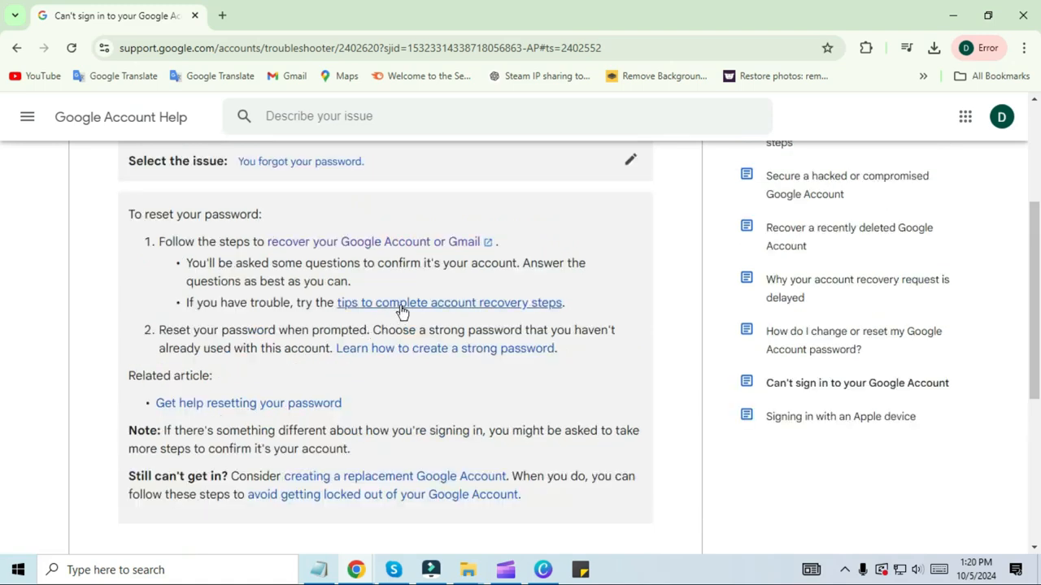
scroll("up", 3)
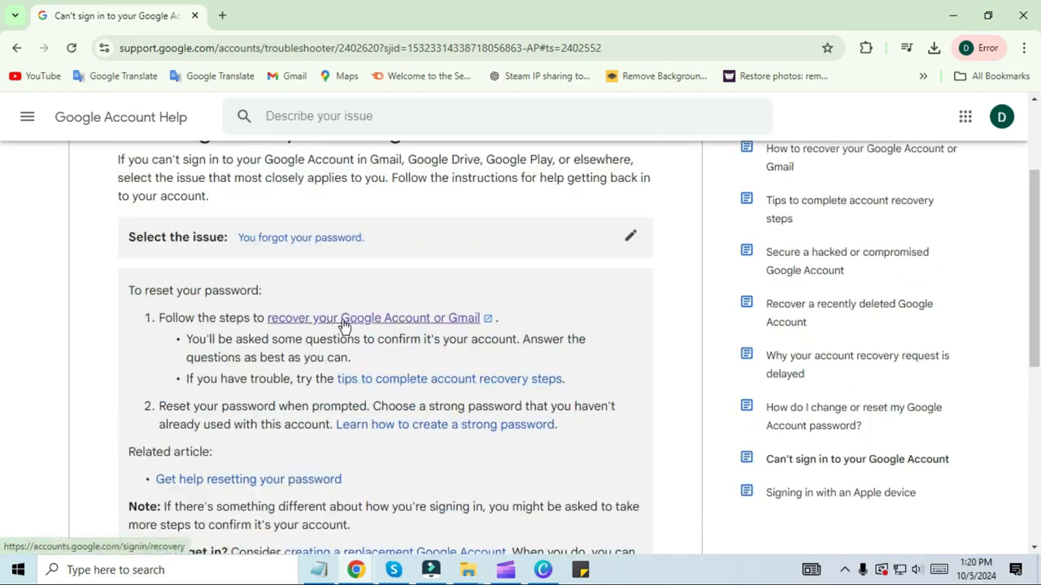
Step: Begin Google Account Recovery with the email, skip the password and request an emailed verification code
left_click(376, 317)
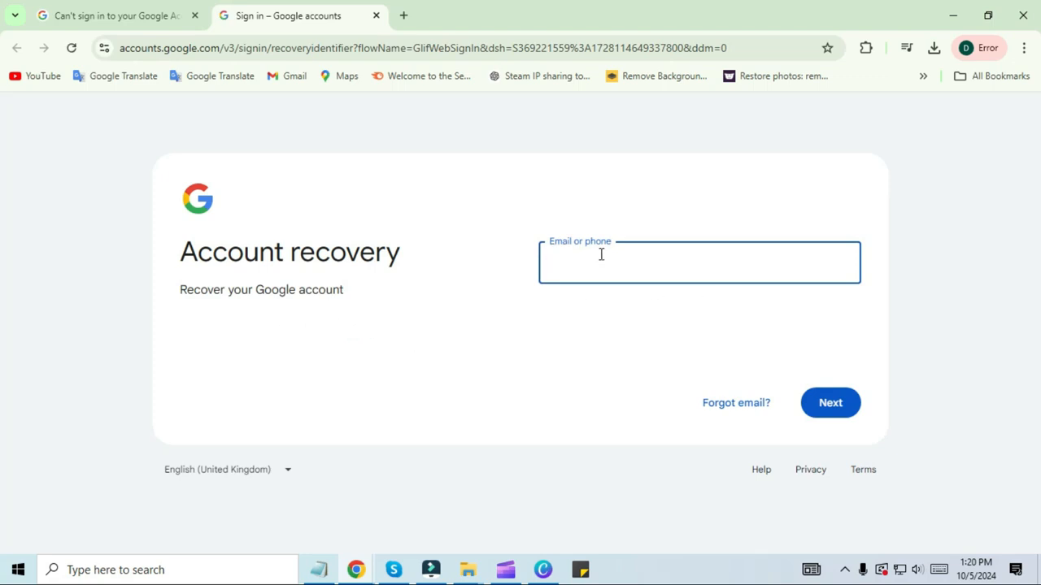
left_click(829, 404)
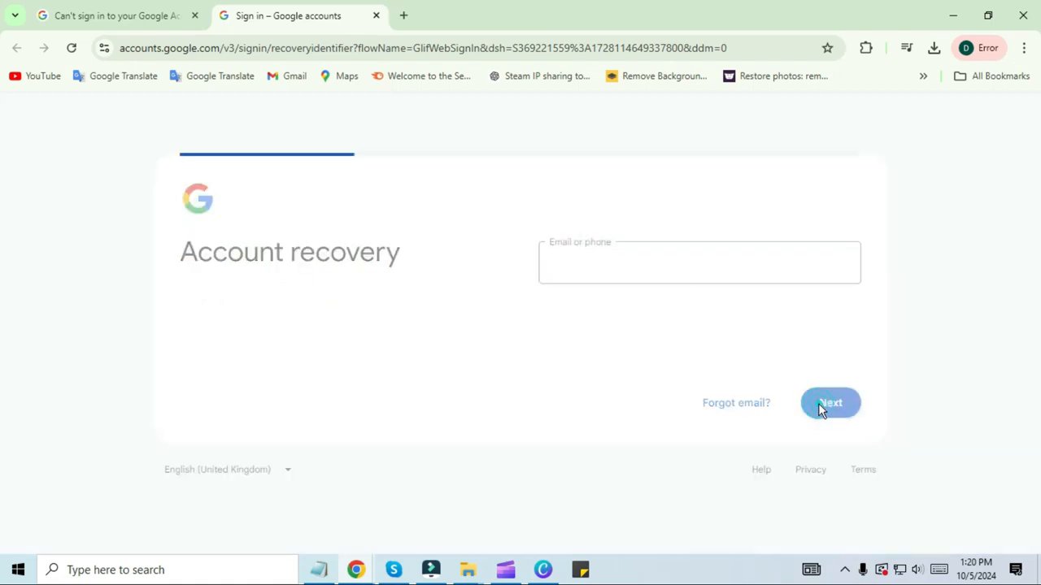
left_click(829, 403)
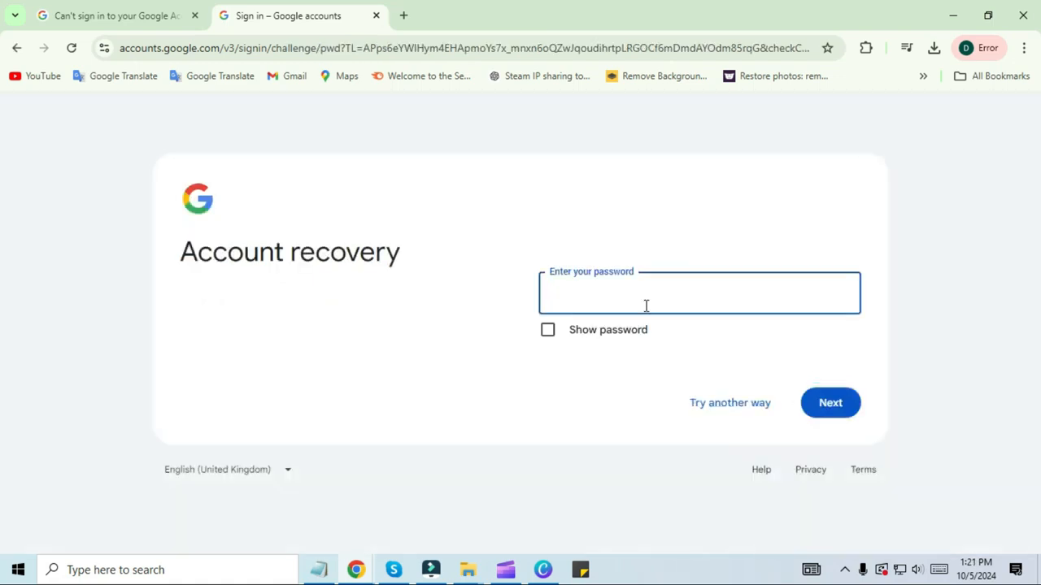
left_click(729, 403)
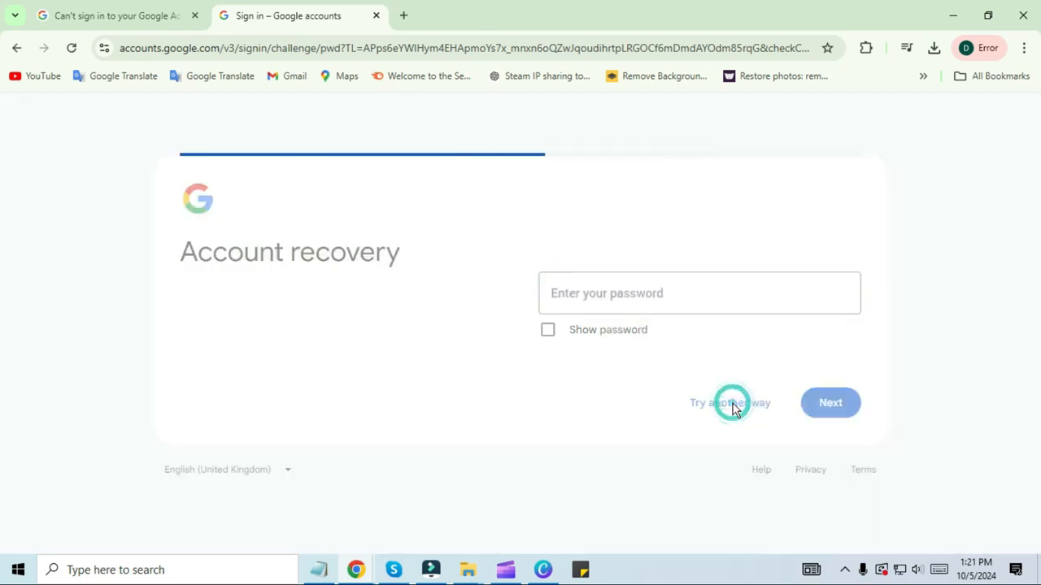
left_click(728, 404)
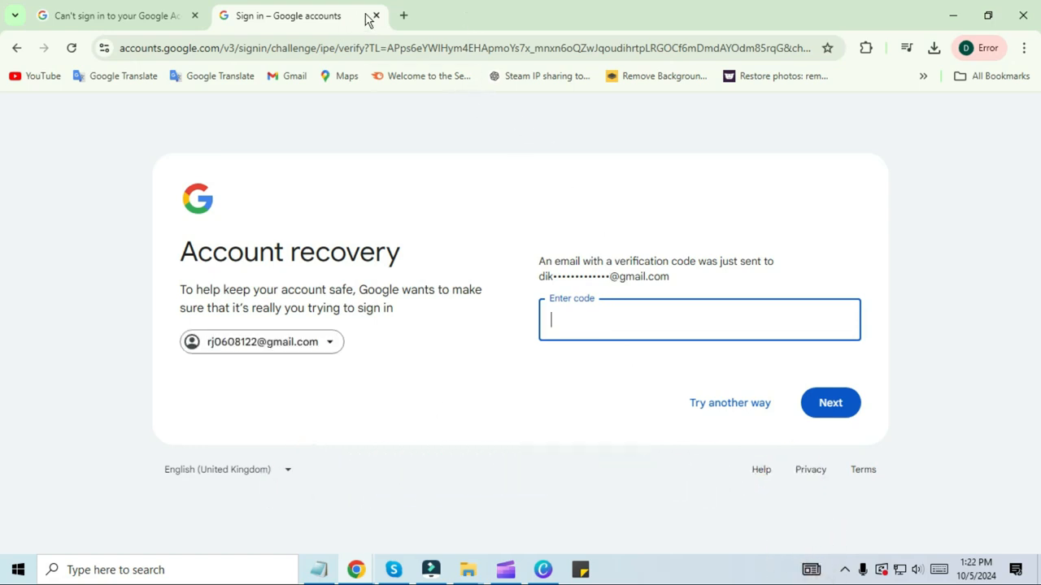
Step: In a new tab on support.google.com, find the account recovery article and go to its Community page
left_click(403, 15)
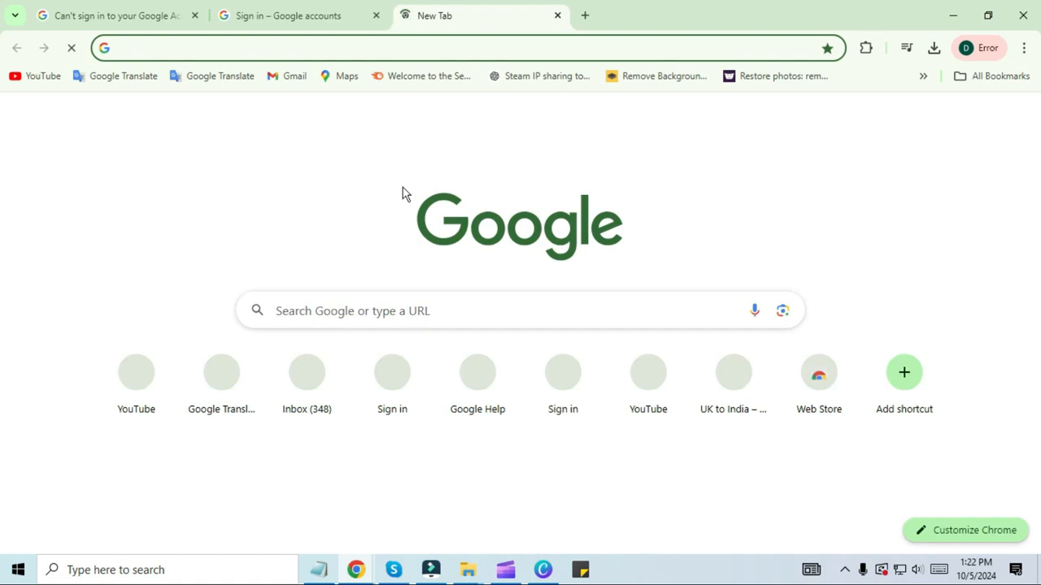
left_click(520, 310)
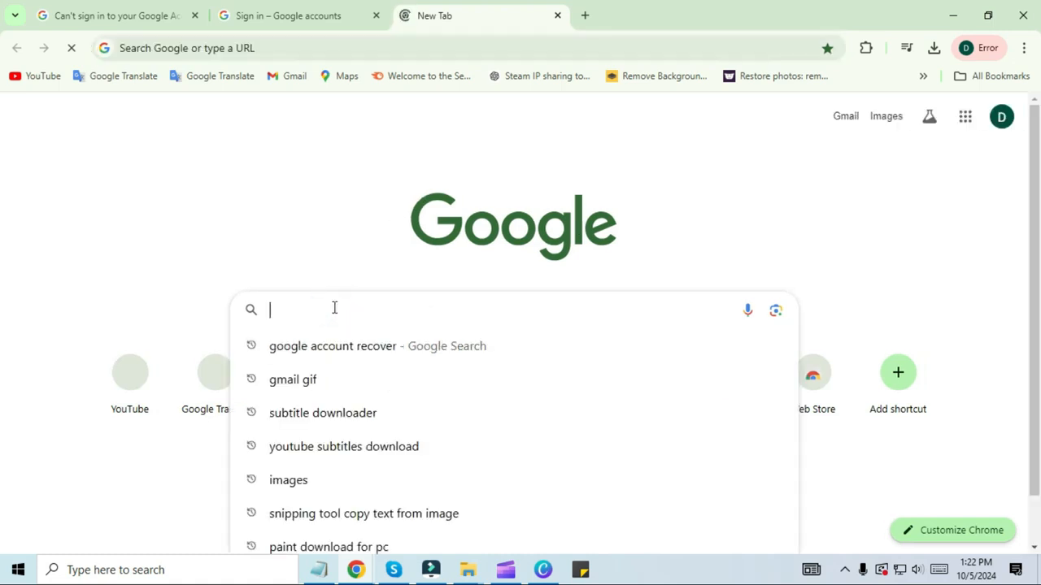
type("support.google.com")
type("h")
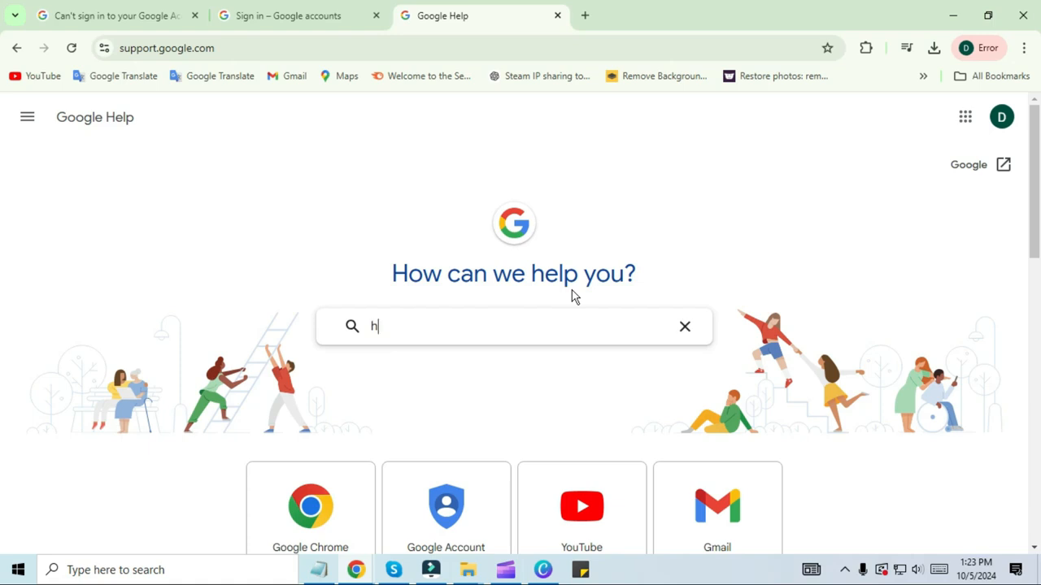
type("ow to recover y")
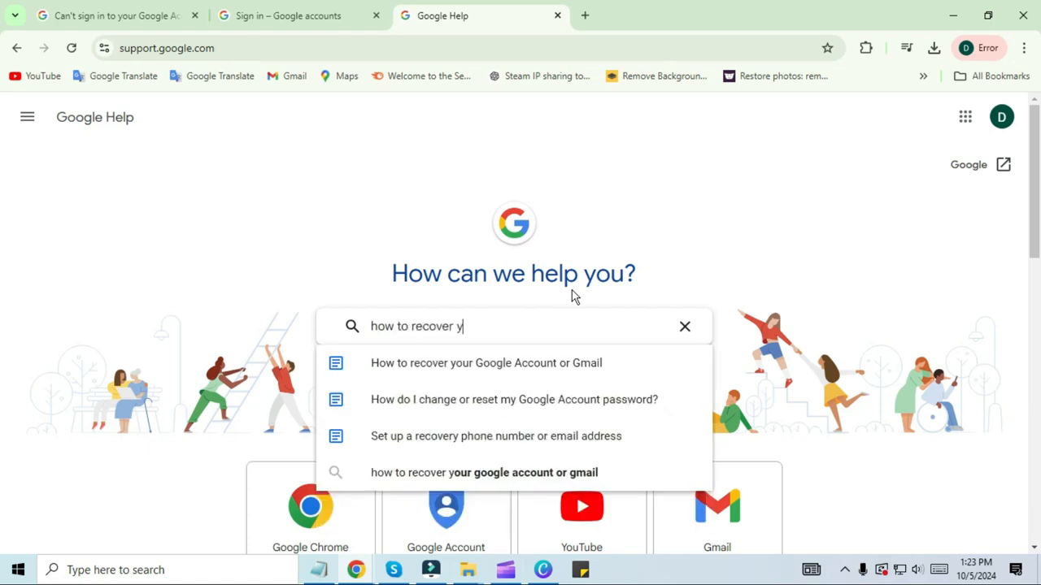
left_click(484, 363)
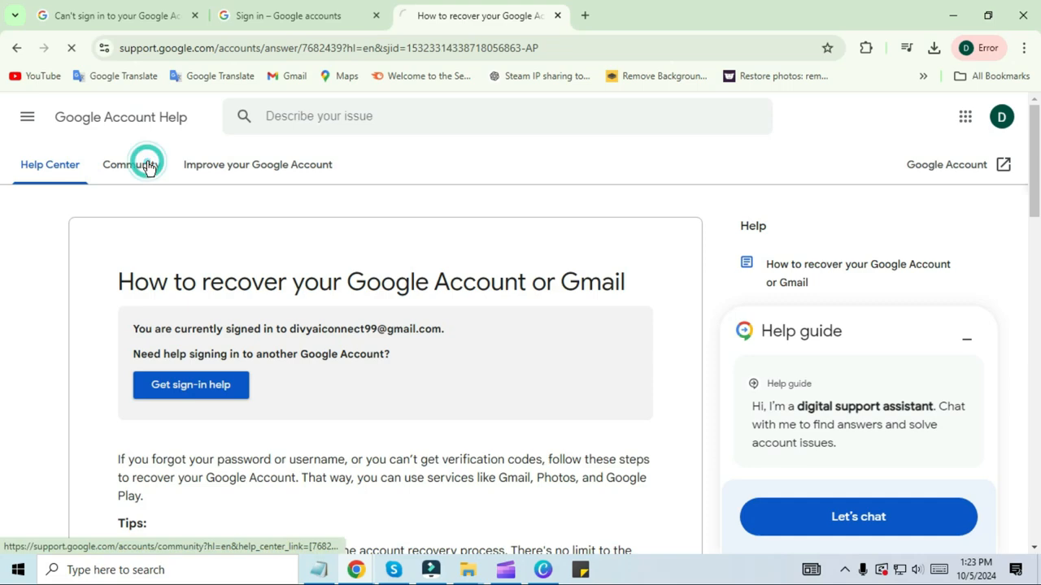
left_click(130, 164)
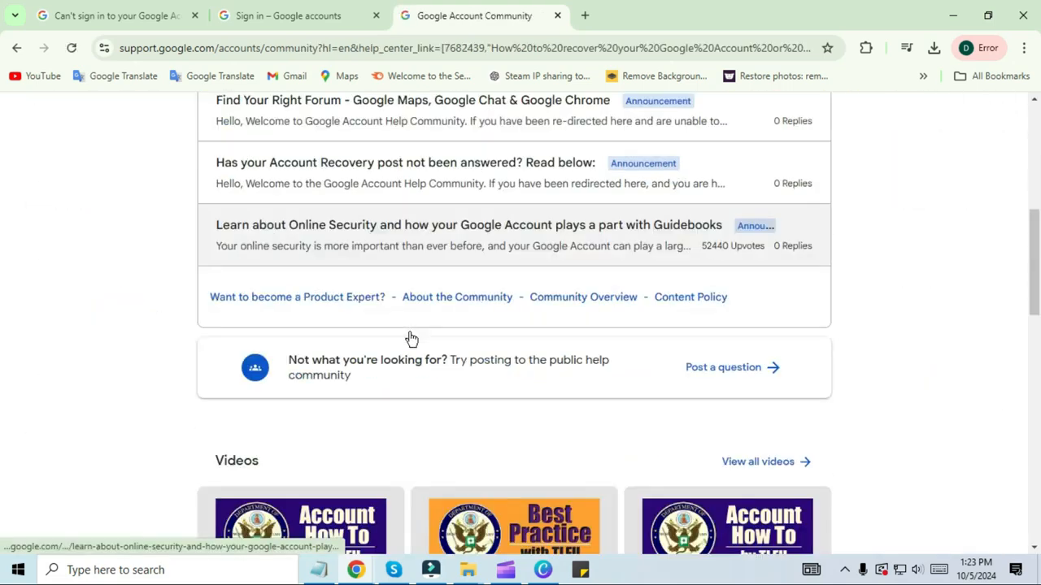
Step: Start a new community question about recovering a Google account and continue past the summary
left_click(722, 368)
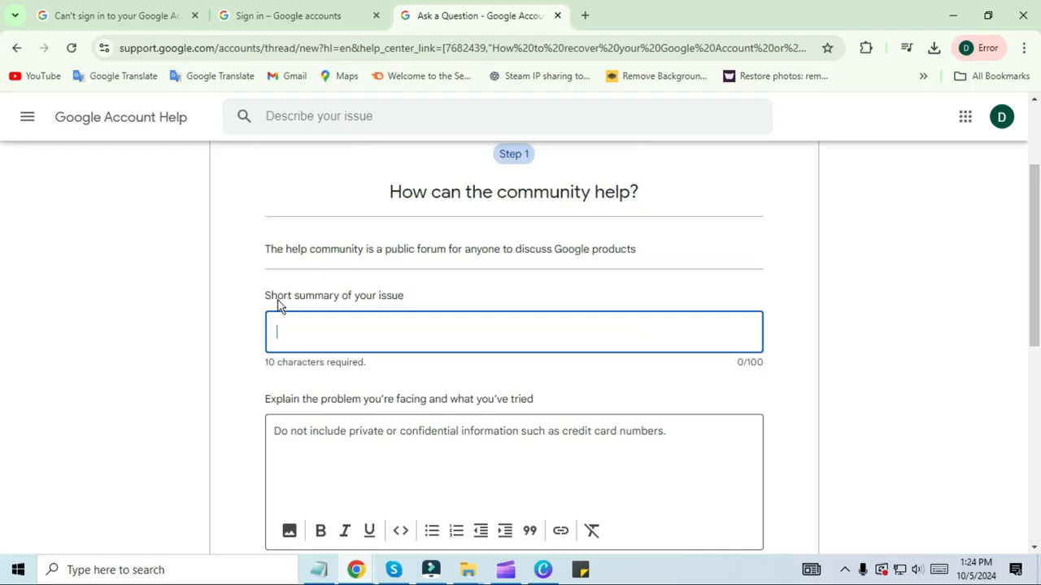
mouse_move(318, 339)
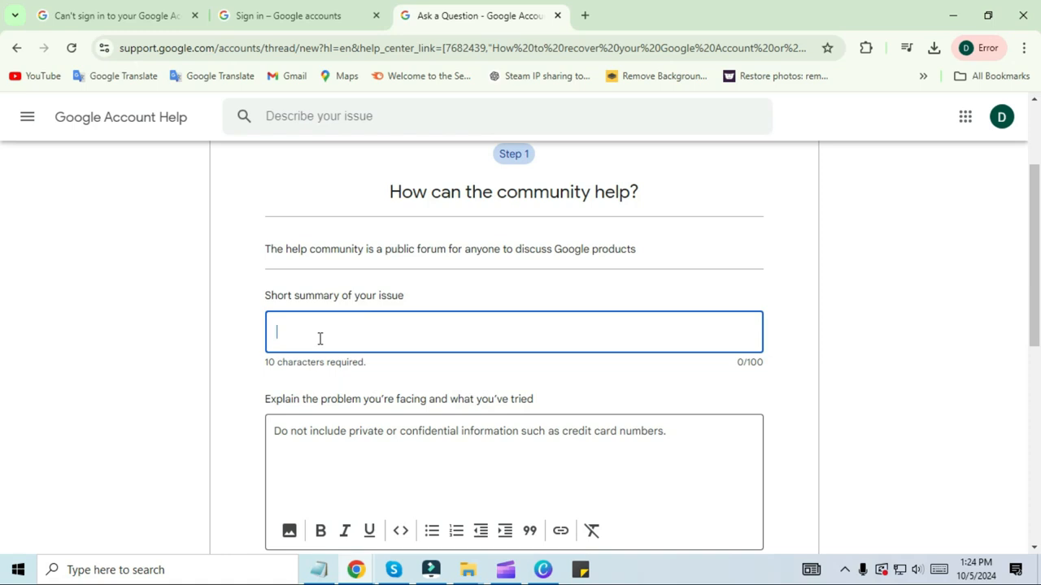
type("google account")
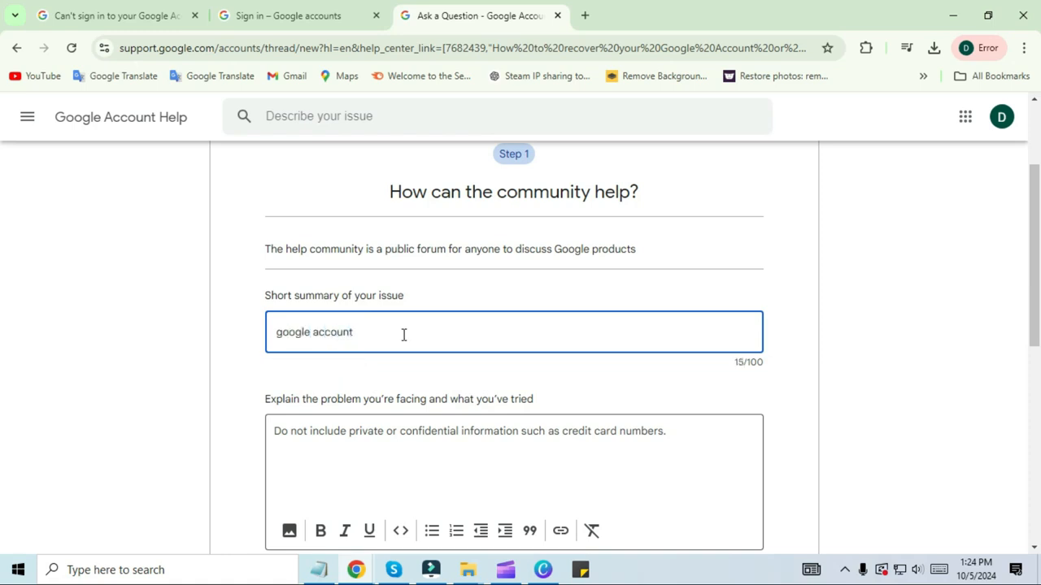
type("recover")
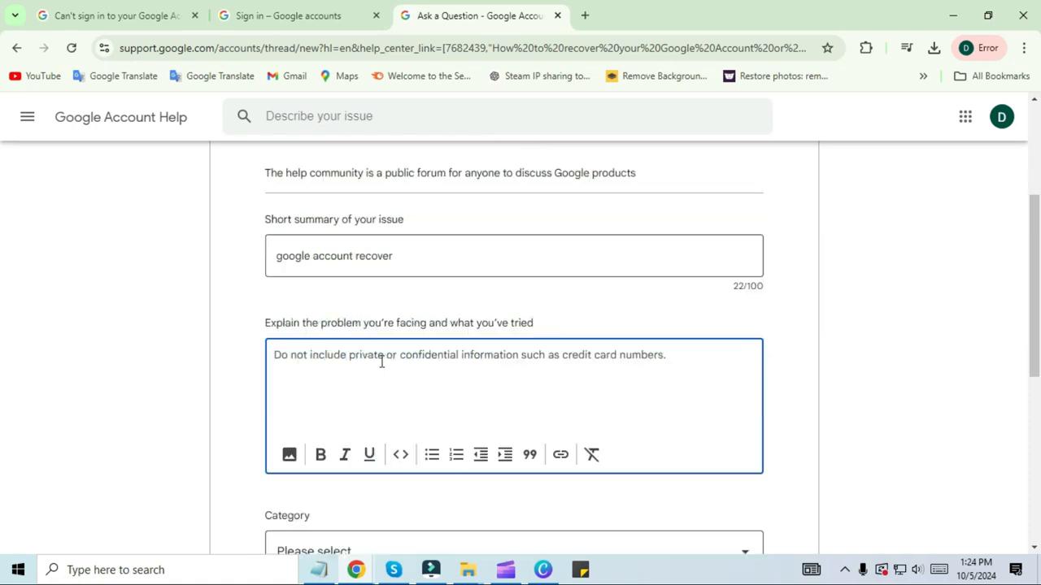
scroll("down", 3)
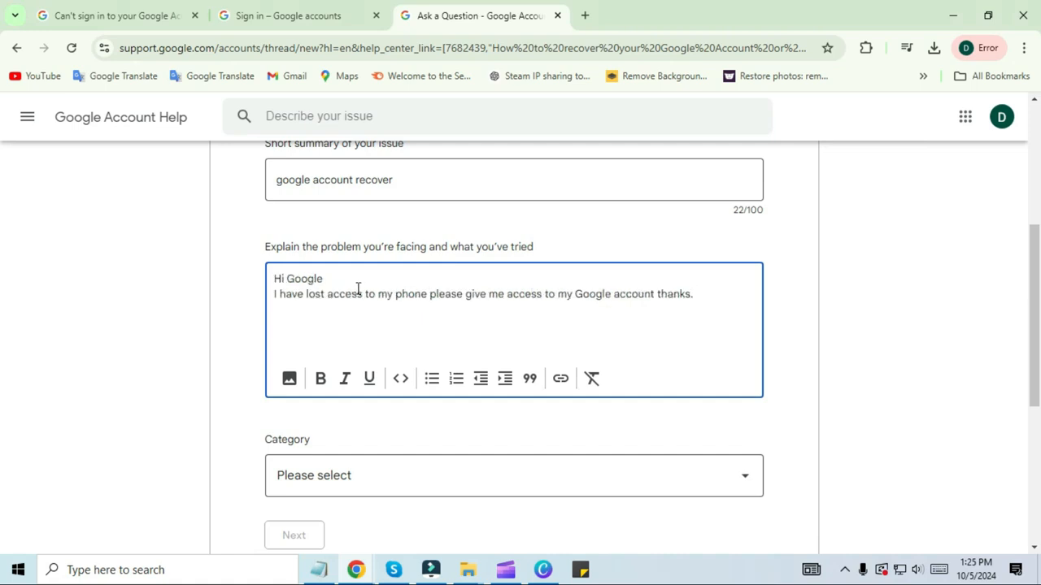
mouse_move(605, 325)
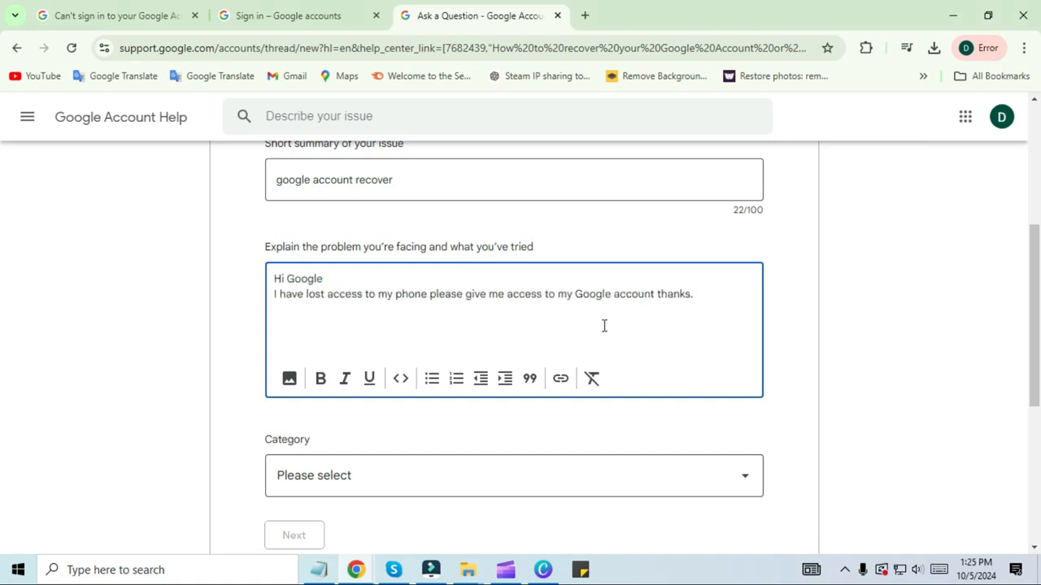
mouse_move(748, 367)
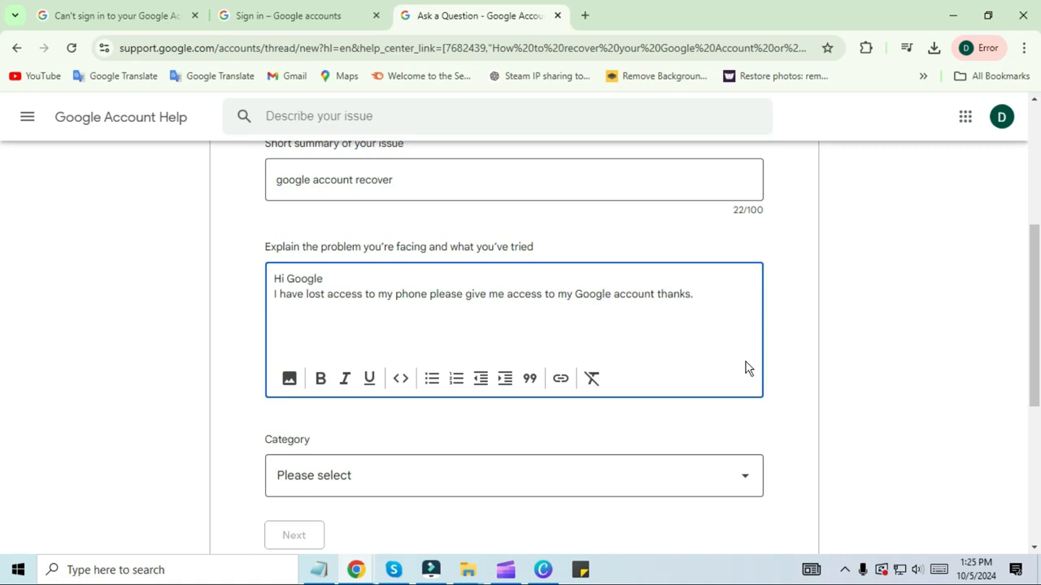
left_click(513, 475)
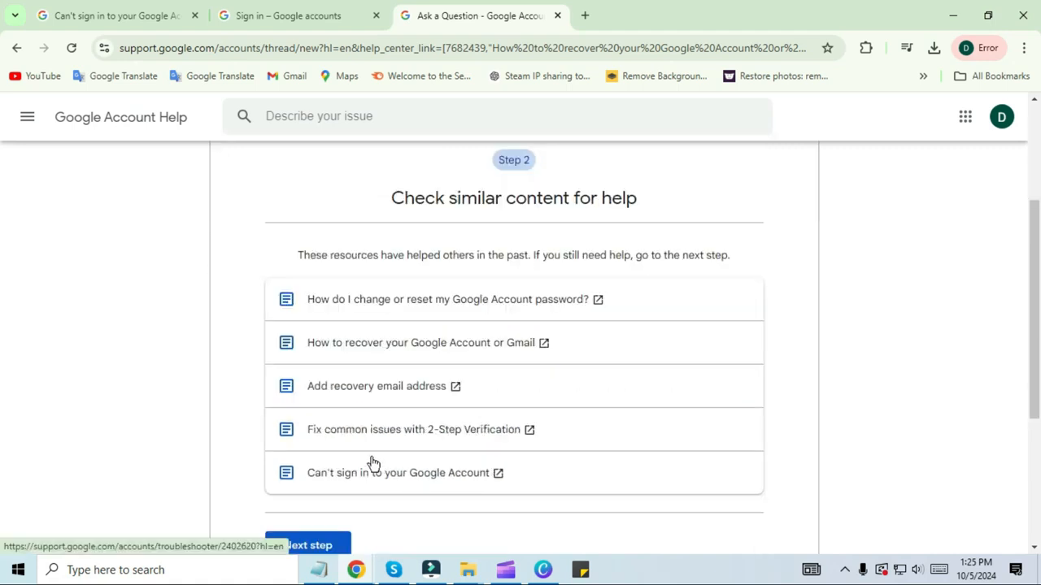
mouse_move(550, 335)
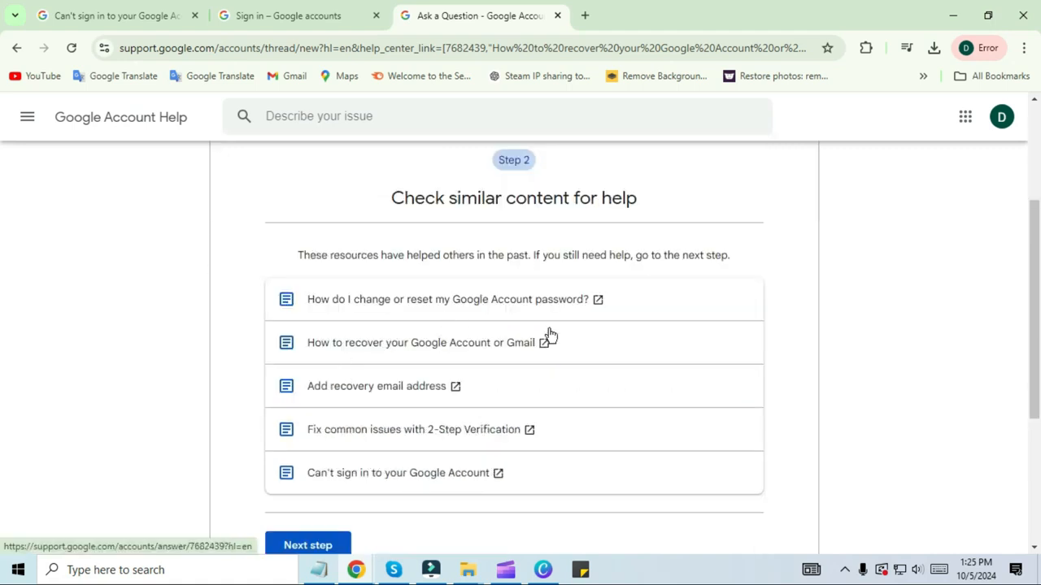
Step: Skip similar content, set platform to Android, include the recovery article and reach Confirm and post
scroll("down", 3)
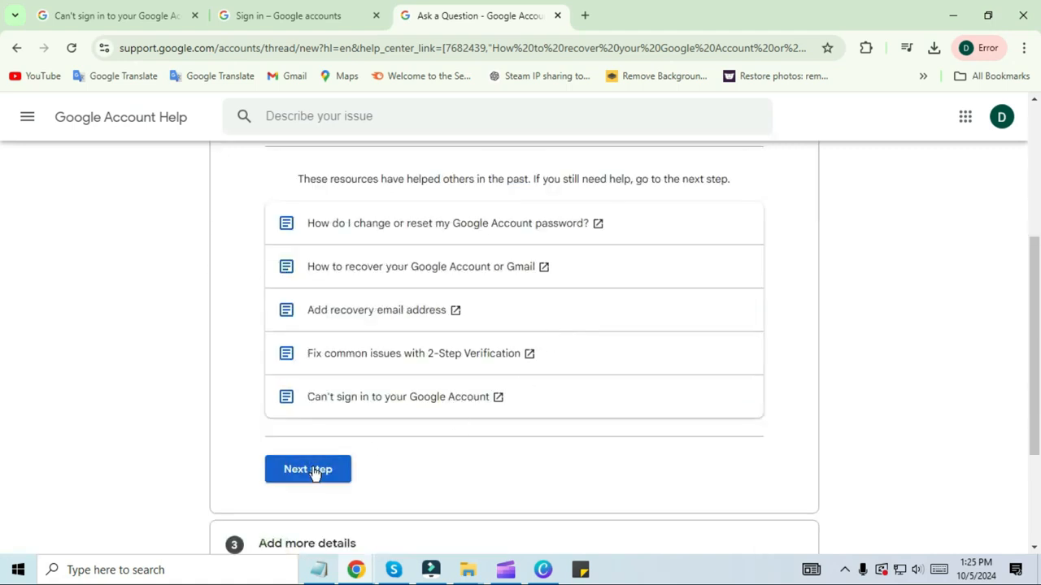
left_click(308, 468)
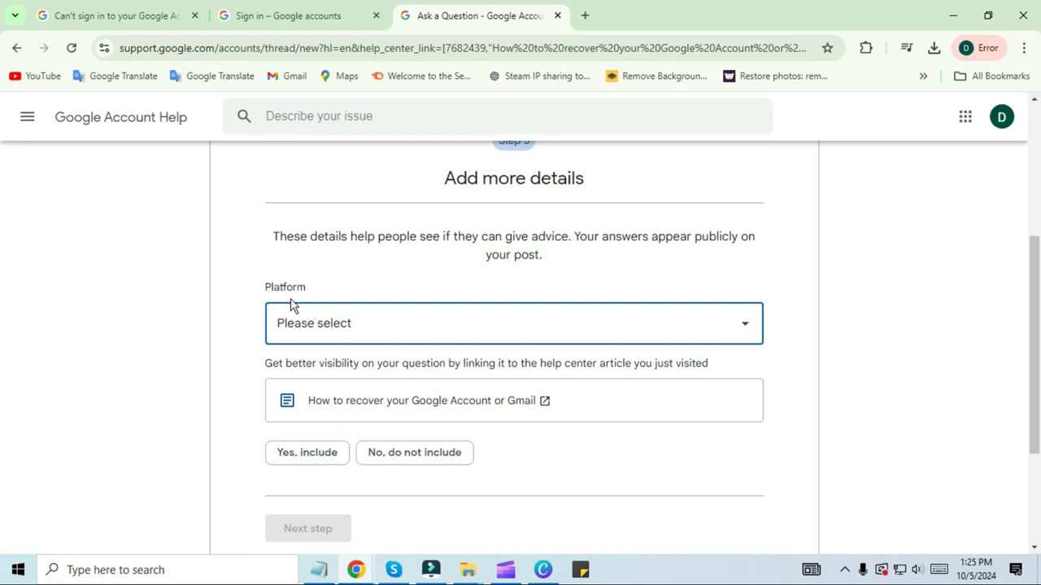
left_click(513, 322)
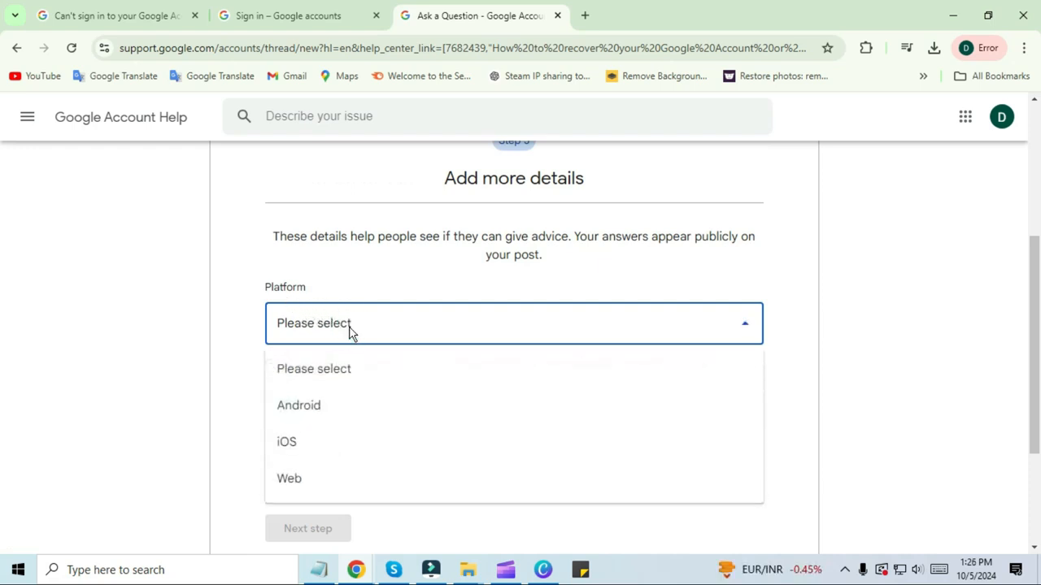
left_click(299, 405)
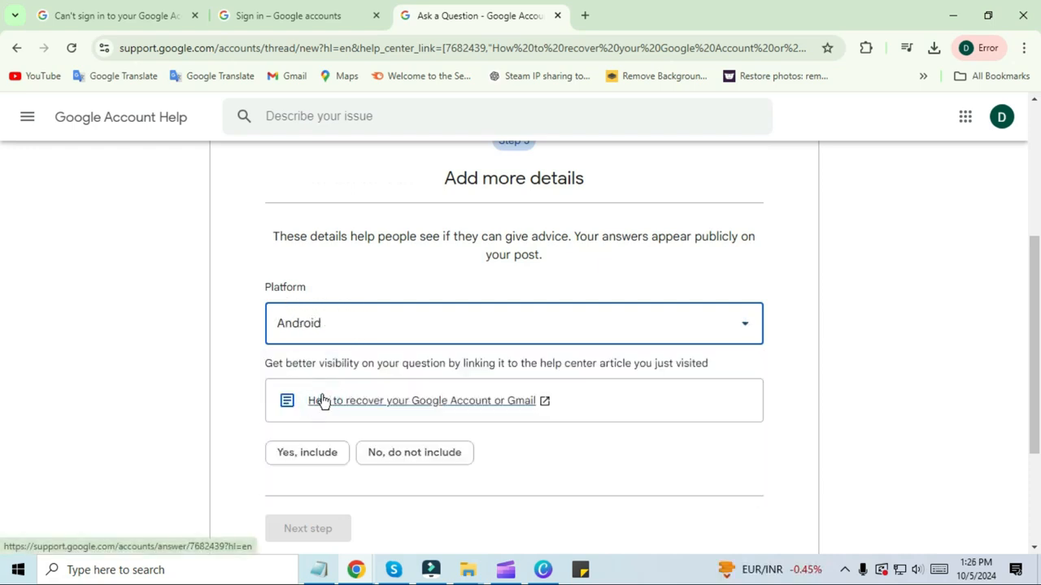
left_click(306, 452)
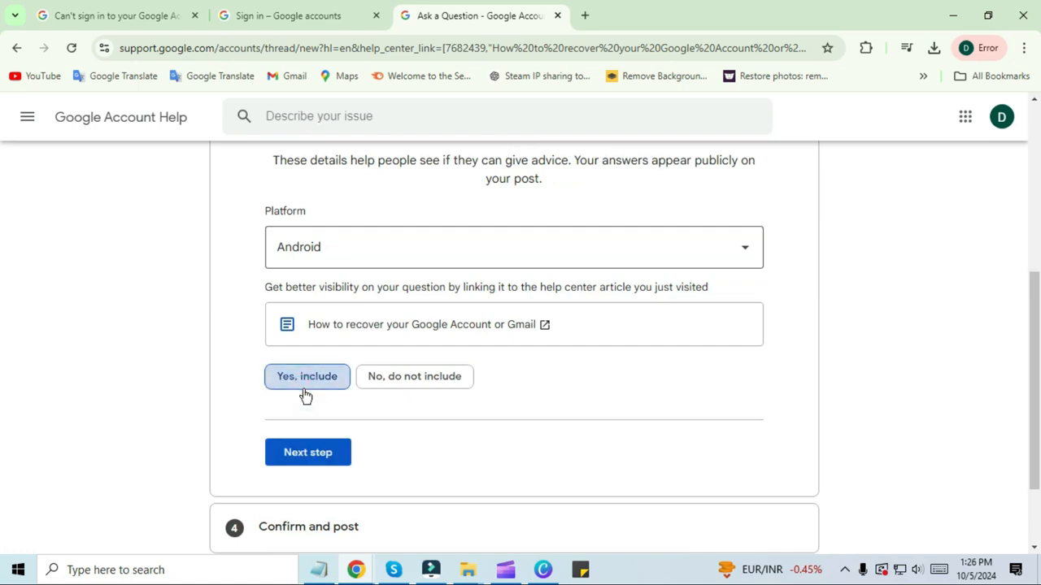
left_click(307, 452)
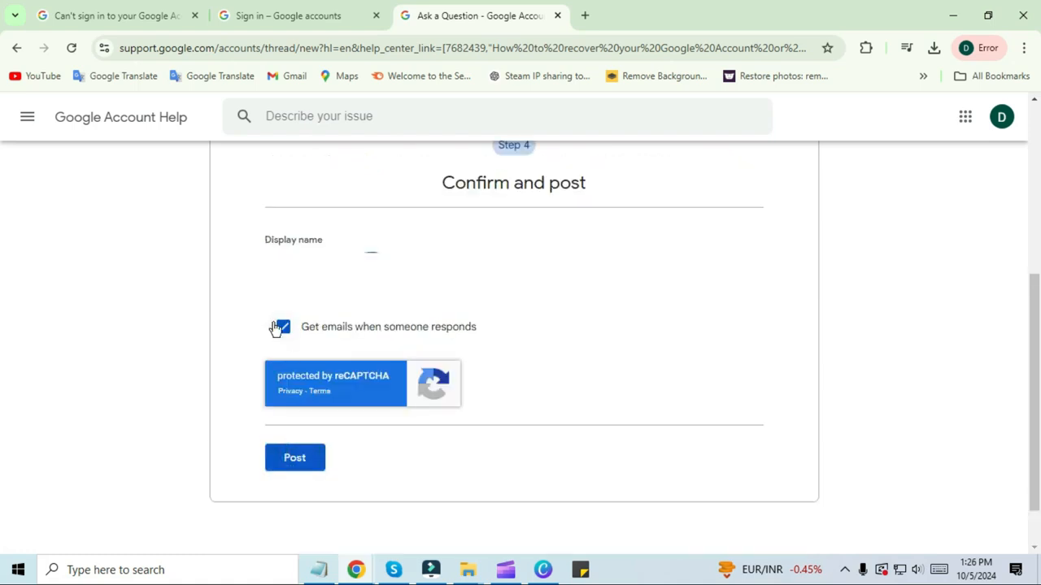
Step: Post the question and dismiss the 'You have successfully posted' message
left_click(294, 457)
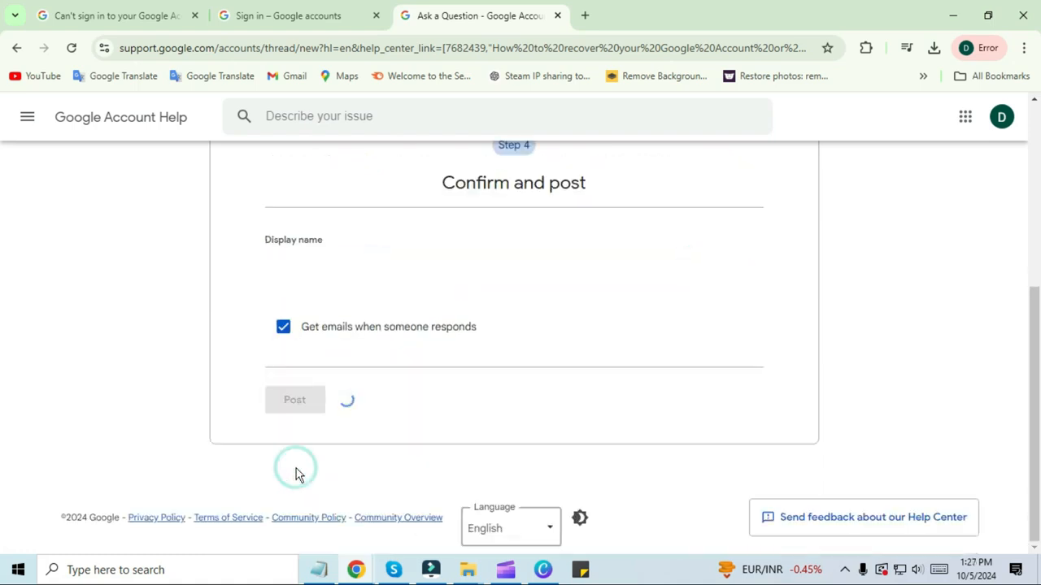
left_click(294, 400)
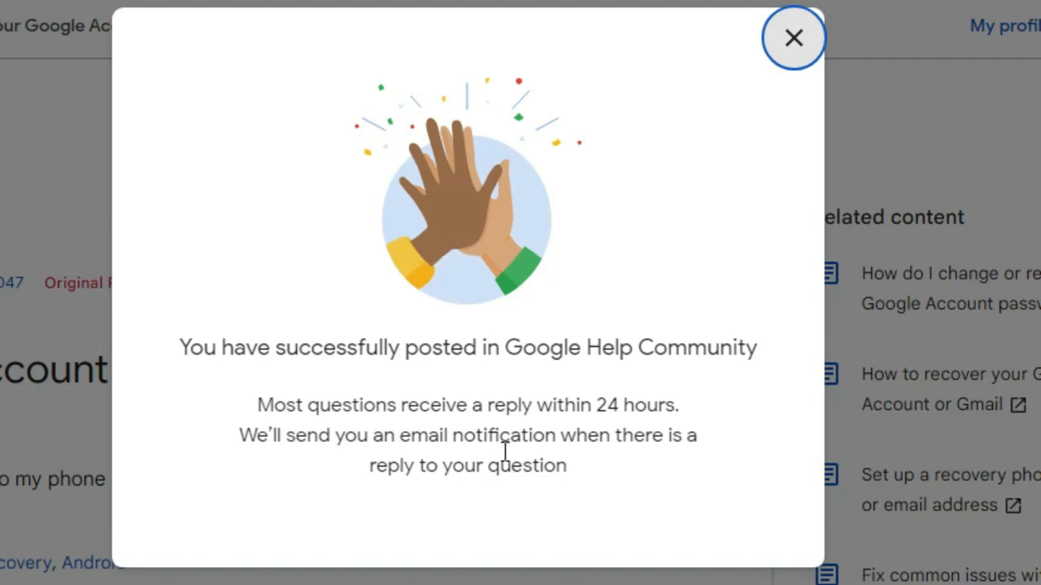
mouse_move(787, 61)
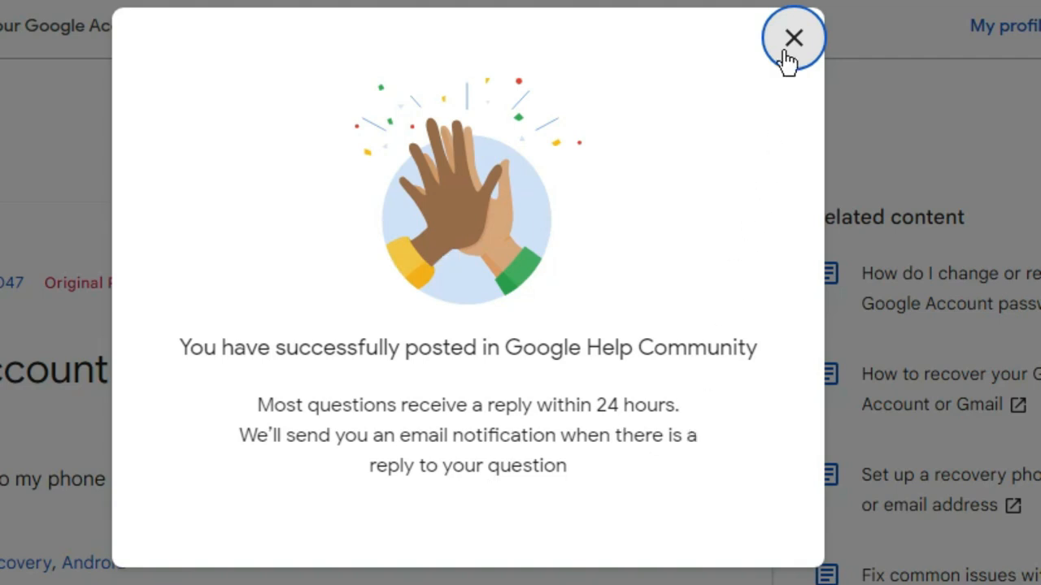
left_click(793, 38)
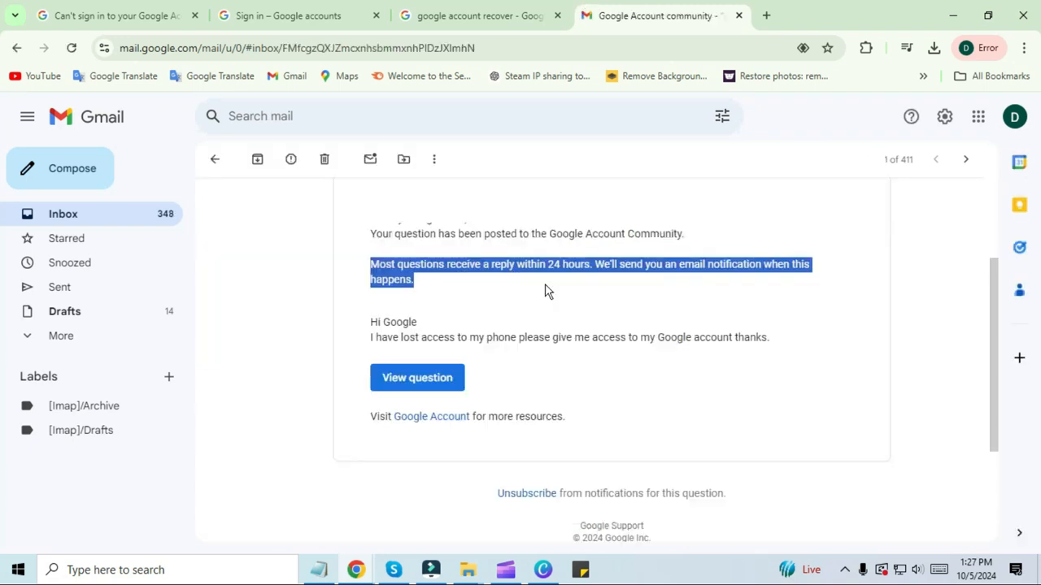
Step: Open the Google Account Community confirmation email and highlight the 24-hour reply sentence
left_click(600, 374)
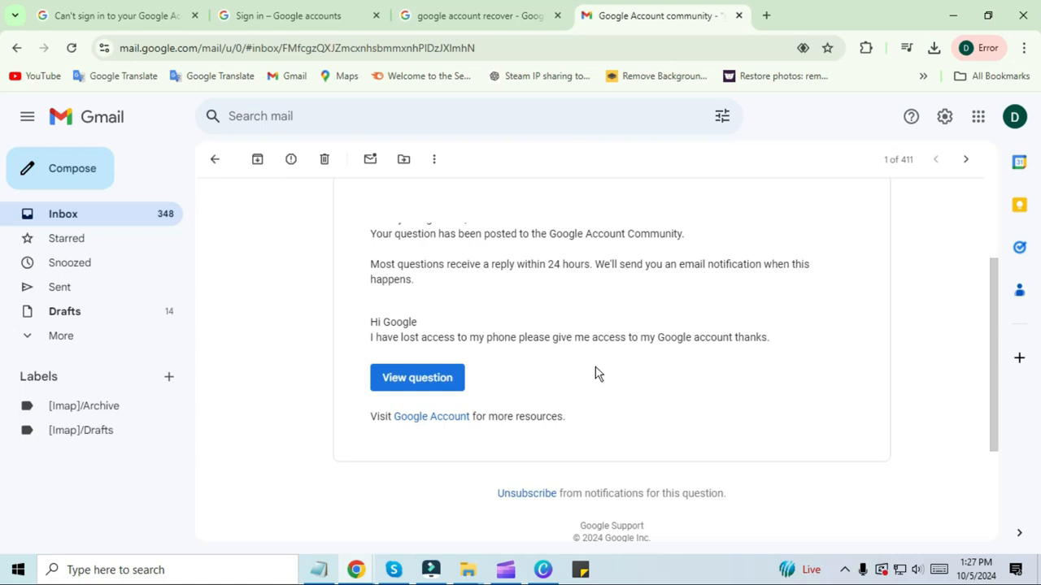
mouse_move(374, 268)
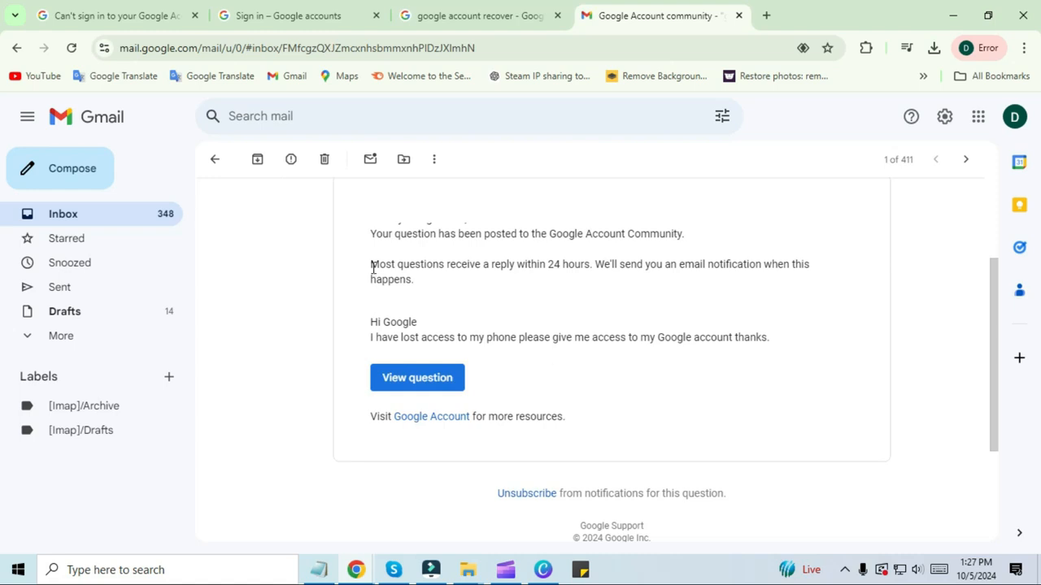
left_click_drag(371, 264, 413, 279)
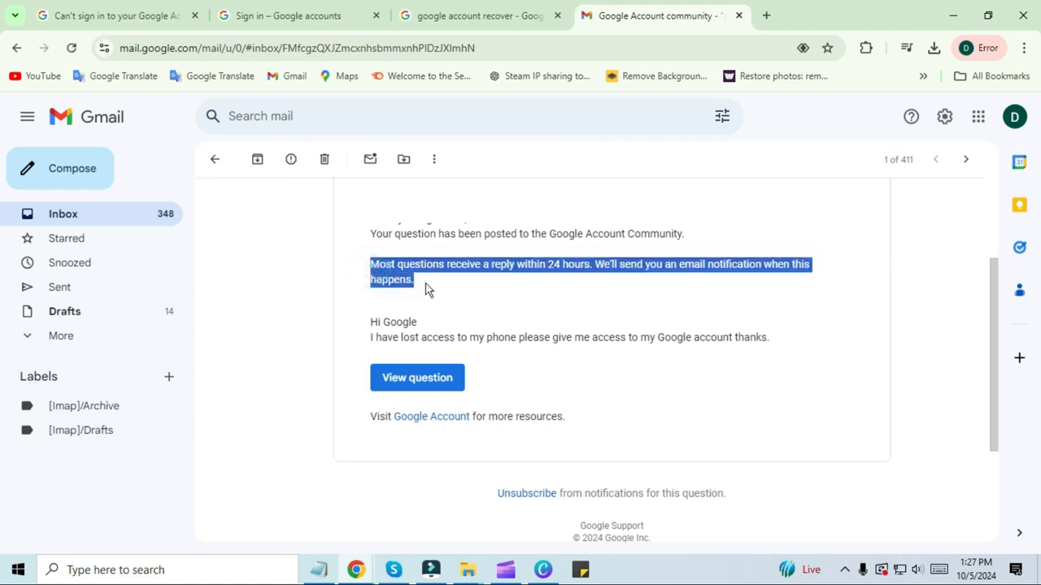
mouse_move(566, 301)
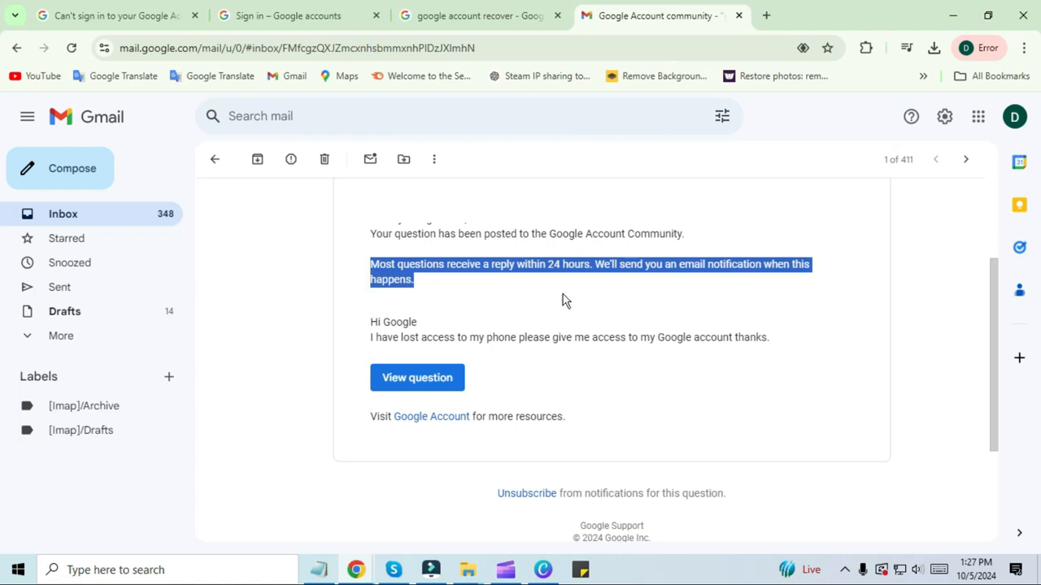
mouse_move(546, 289)
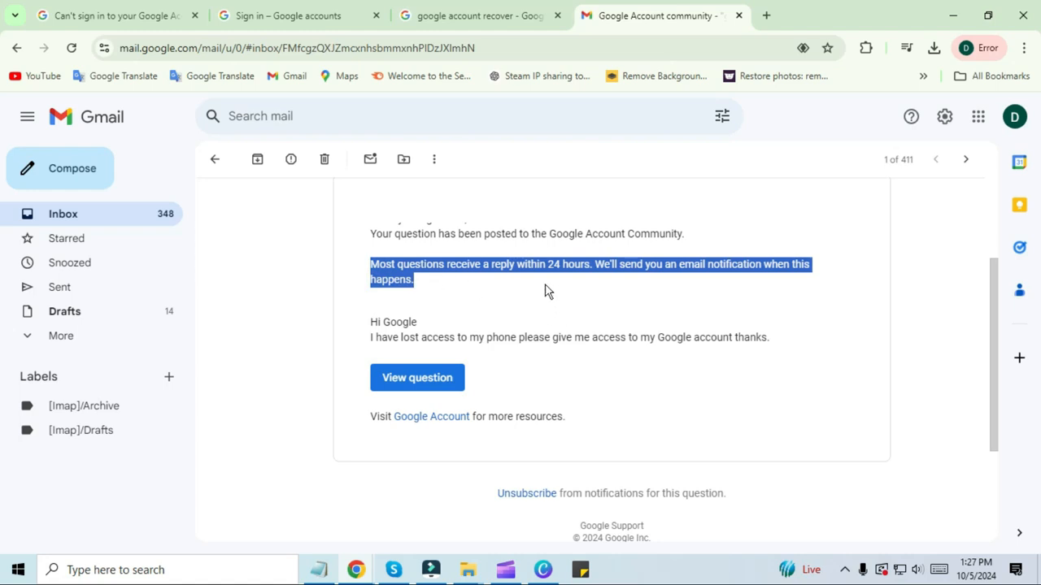